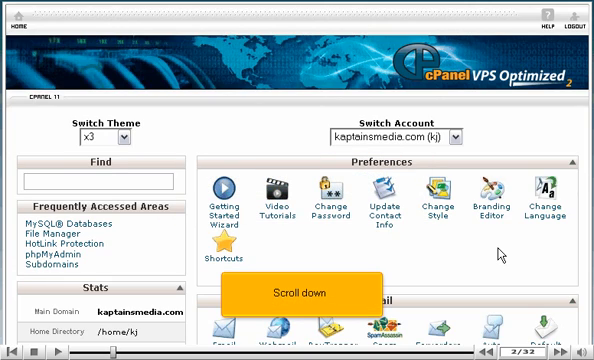
# Scroll the cPanel home page down to the Security section.
pyautogui.scroll(-3)
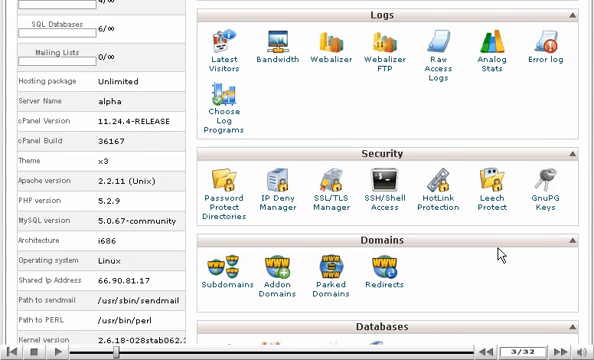
pyautogui.moveTo(458, 184)
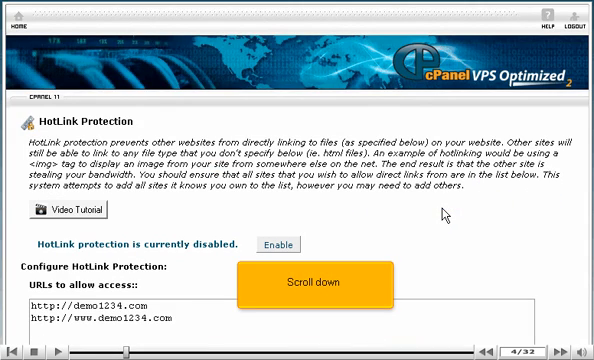
pyautogui.scroll(-3)
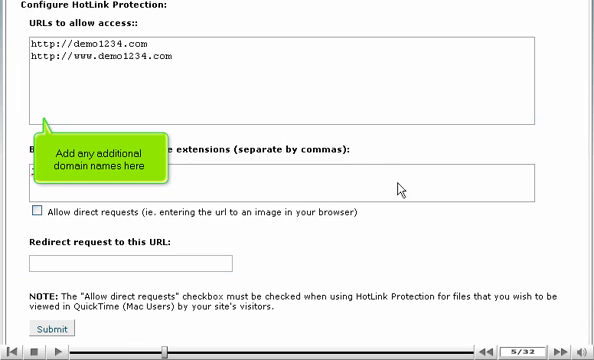
pyautogui.write('http://')
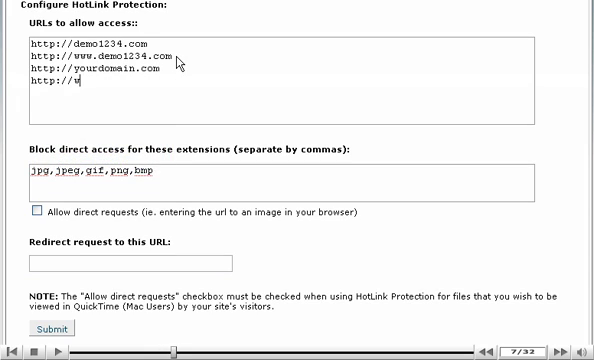
pyautogui.write('ww.yourdomain.co')
pyautogui.click(282, 182)
pyautogui.write(',')
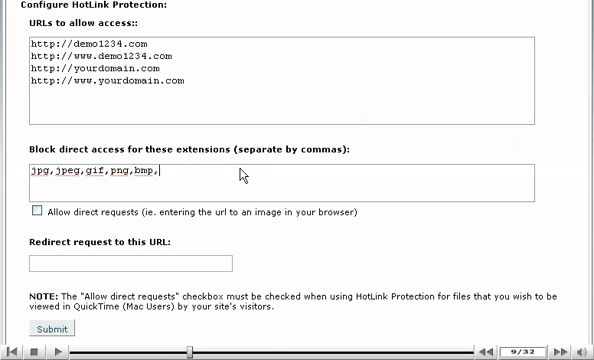
# Append mp3,rar to the protected extensions and enter an http redirect URL.
pyautogui.write('mp3,rar')
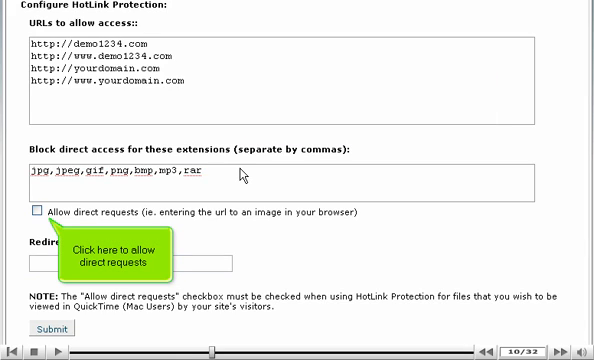
pyautogui.moveTo(244, 172)
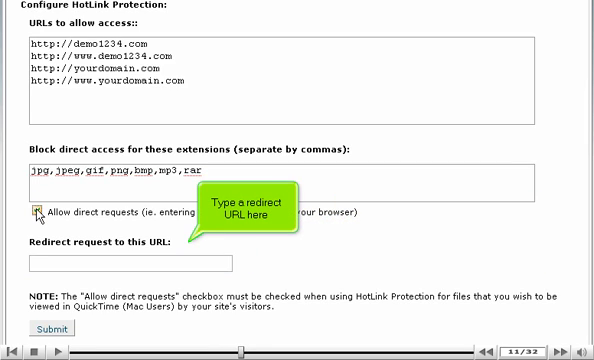
pyautogui.write('http')
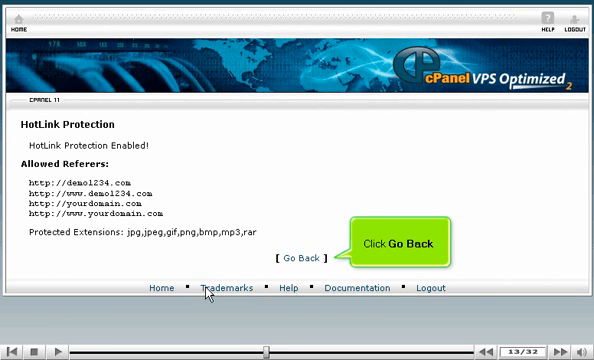
# Go back from the confirmation to the HotLink Protection settings page.
pyautogui.click(300, 262)
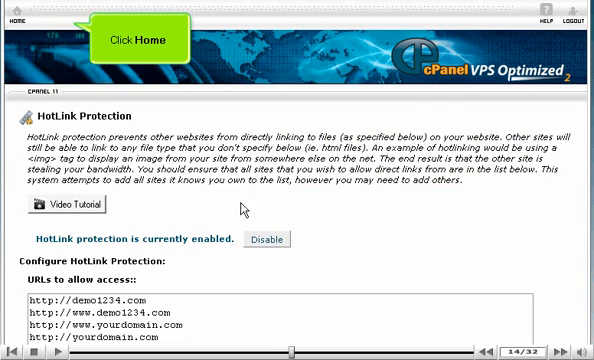
# Return to the cPanel home page and launch File Manager from the Files section.
pyautogui.click(14, 16)
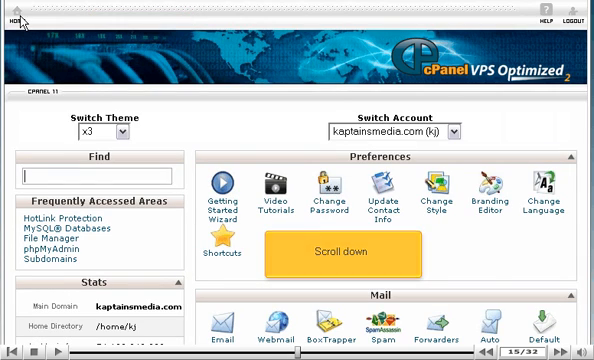
pyautogui.scroll(-3)
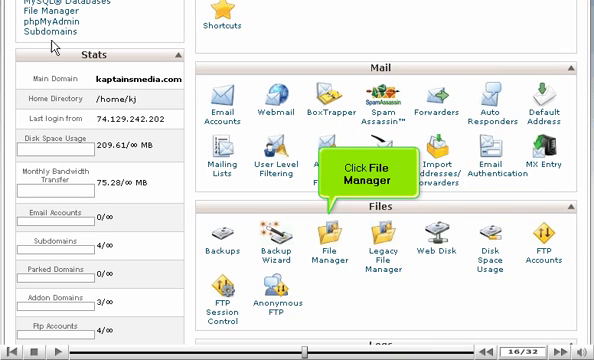
pyautogui.click(330, 256)
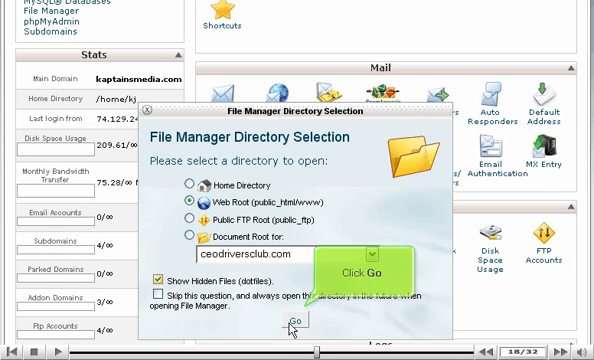
# Enter File Manager at the web root and set the .htaccess copy destination to /public_html/joomla.
pyautogui.click(292, 320)
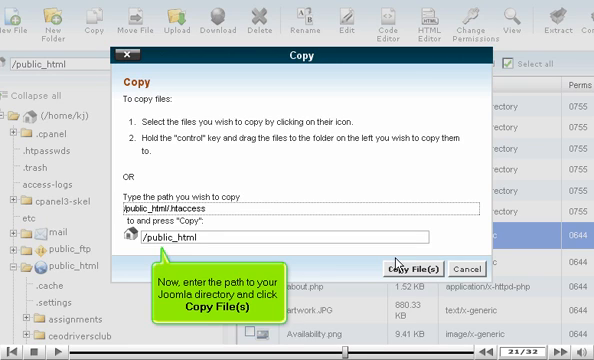
pyautogui.write('/joom')
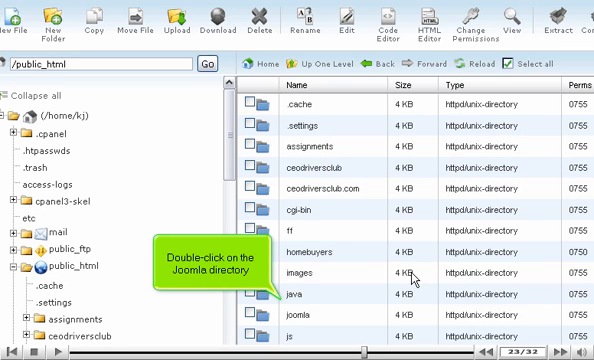
pyautogui.moveTo(360, 308)
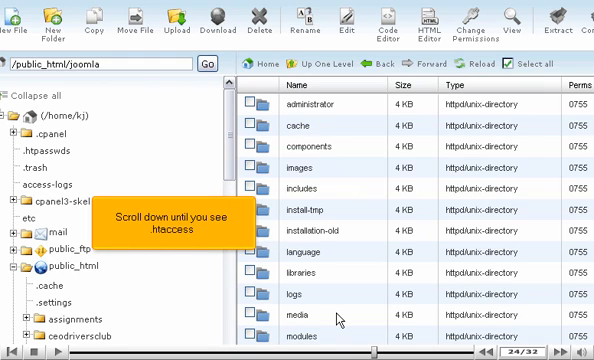
# Select the copied .htaccess inside the joomla folder and bring it up in the editor.
pyautogui.scroll(-3)
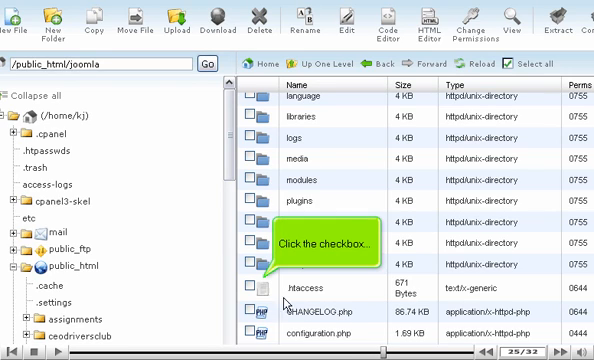
pyautogui.click(252, 288)
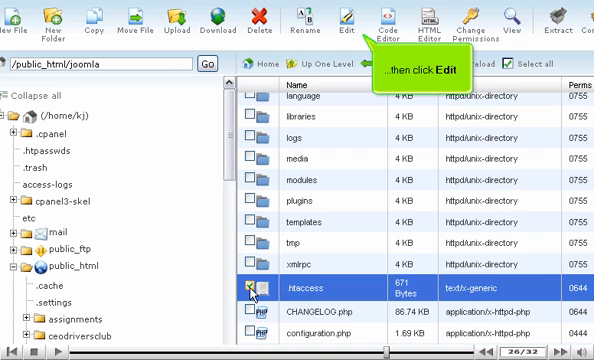
pyautogui.click(352, 24)
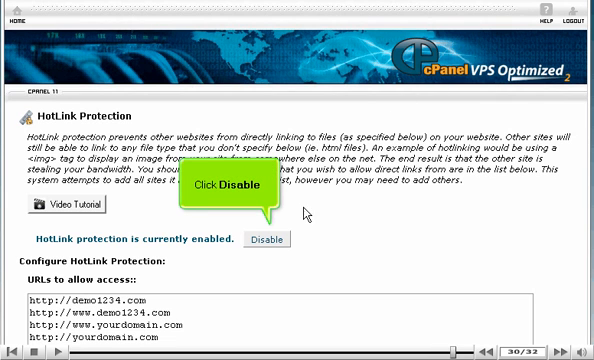
# Disable the account-wide hotlink protection on the HotLink Protection page.
pyautogui.click(264, 240)
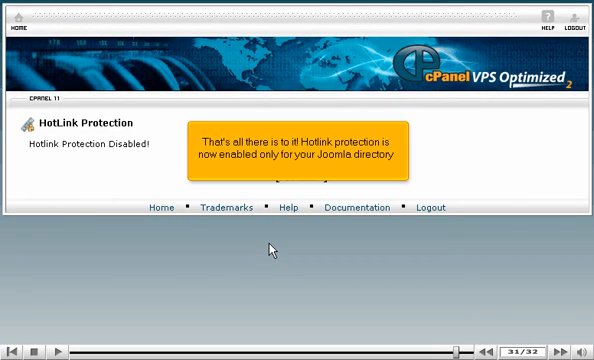